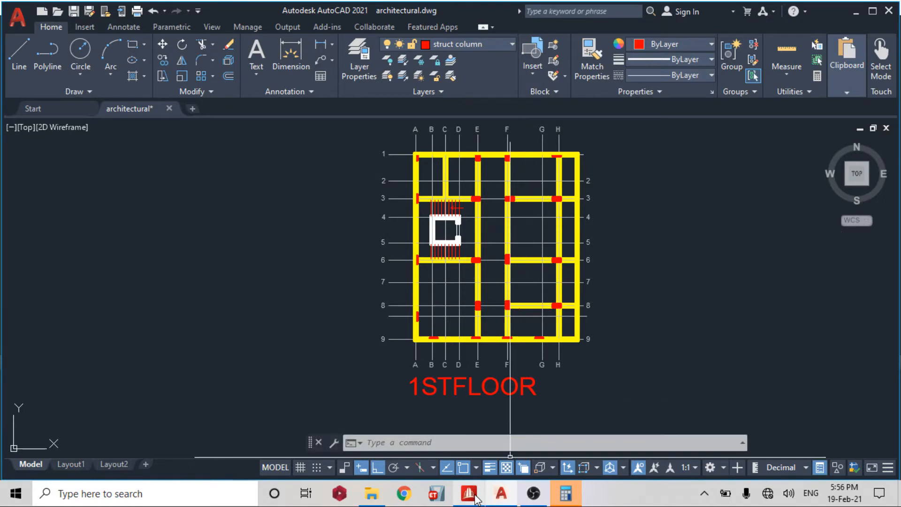
Step: Bring the STAAD G+12 model forward from AutoCAD and switch to the Utilities tools
{"action": "left_click", "coordinate": [468, 493]}
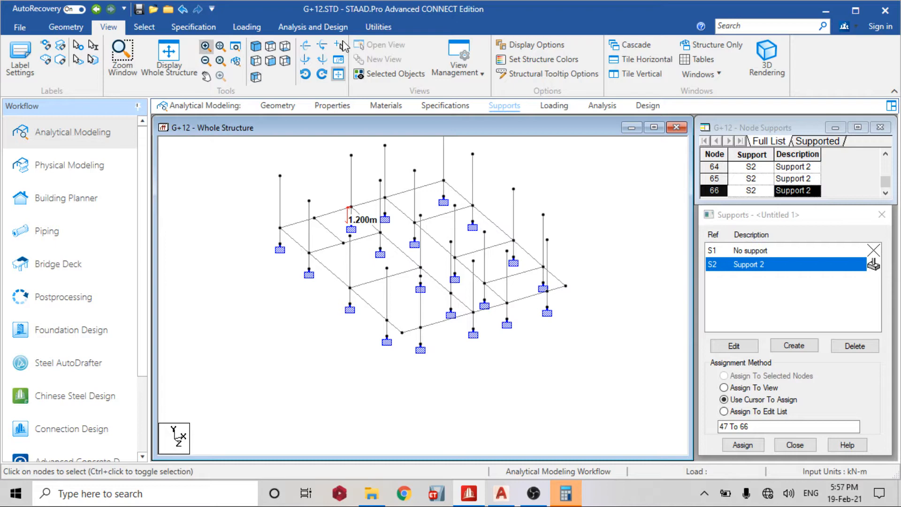
{"action": "left_click", "coordinate": [377, 27]}
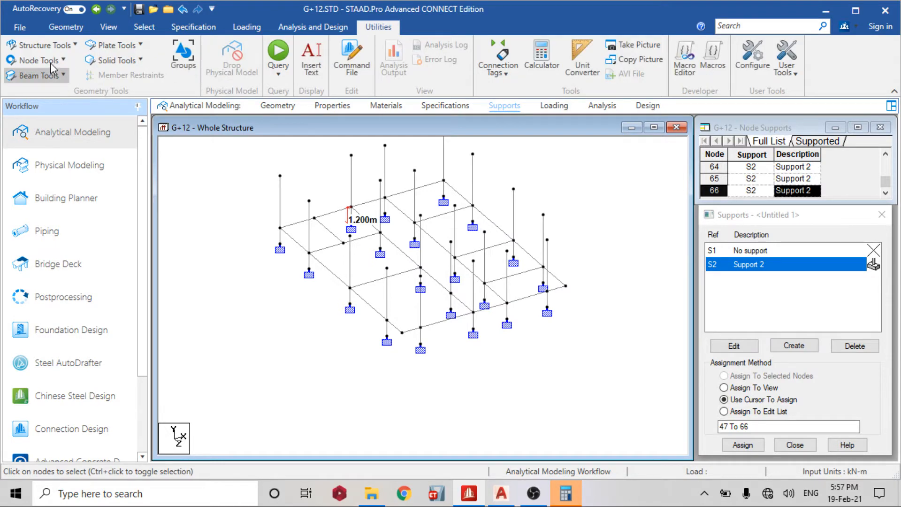
{"action": "left_click", "coordinate": [35, 60]}
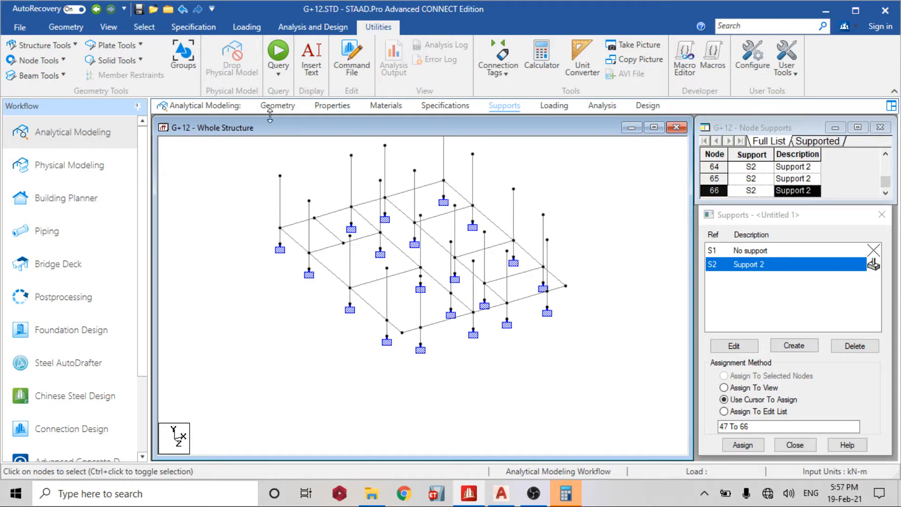
Step: From the front view, copy the first-floor beams and paste them 3.9 m higher in Y
{"action": "left_click", "coordinate": [108, 26]}
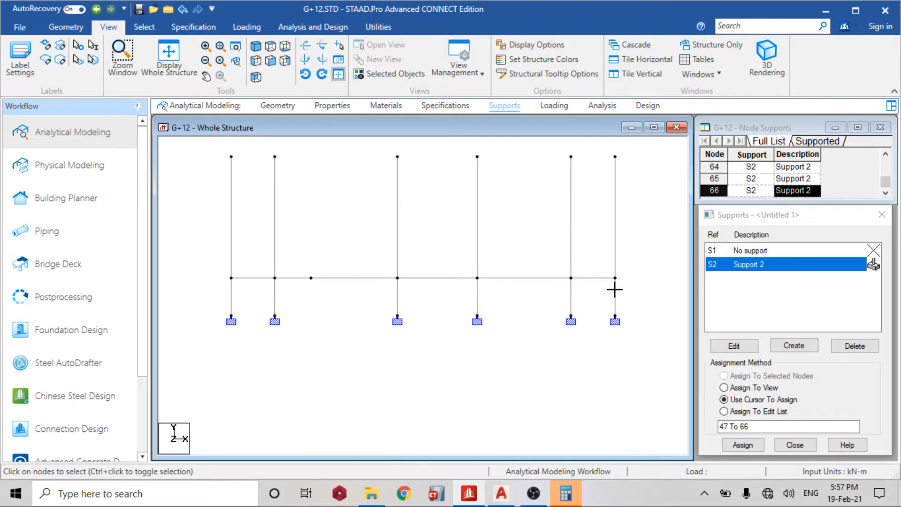
{"action": "left_click", "coordinate": [241, 278]}
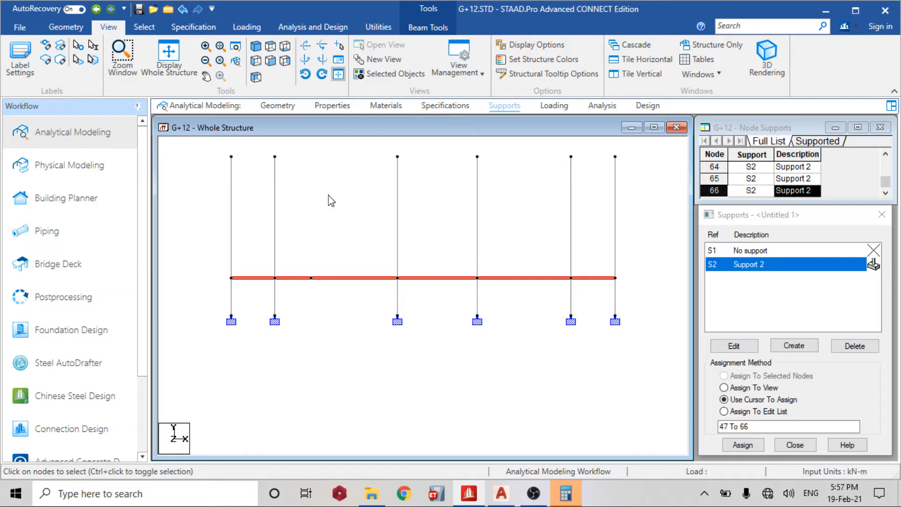
{"action": "mouse_move", "coordinate": [334, 223]}
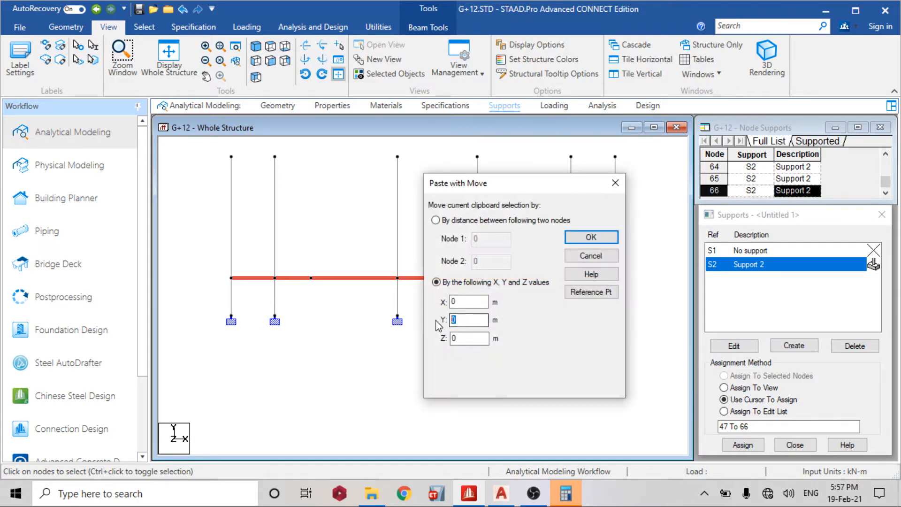
{"action": "type", "text": "3.9"}
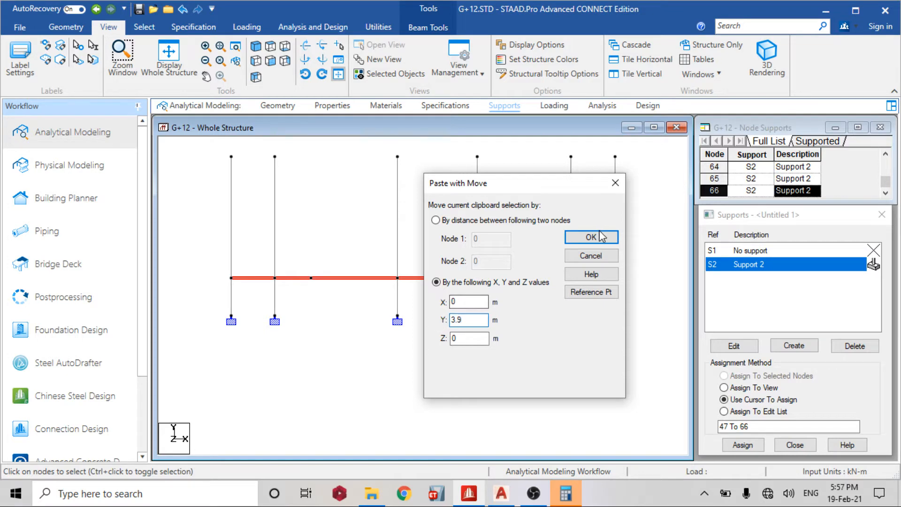
{"action": "left_click", "coordinate": [591, 237]}
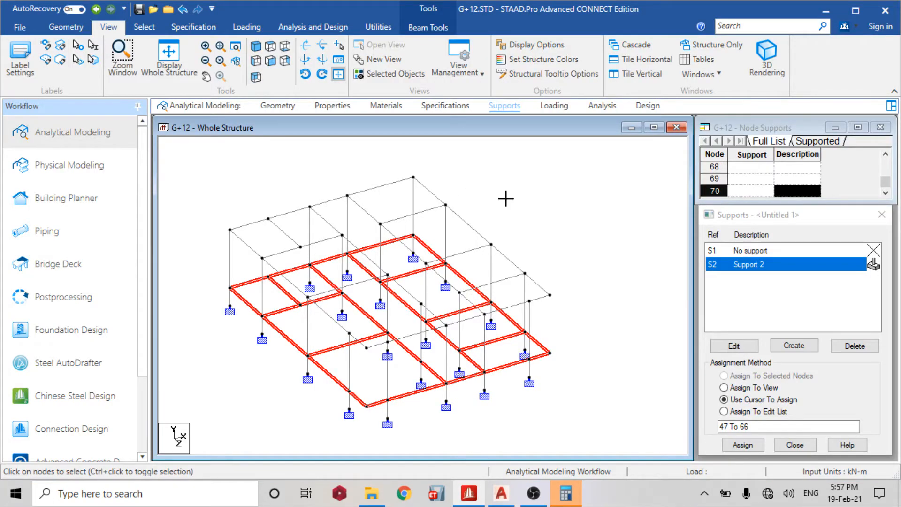
Step: Isolate the selected upper beams in a new view shown in the active window
{"action": "right_click", "coordinate": [357, 259]}
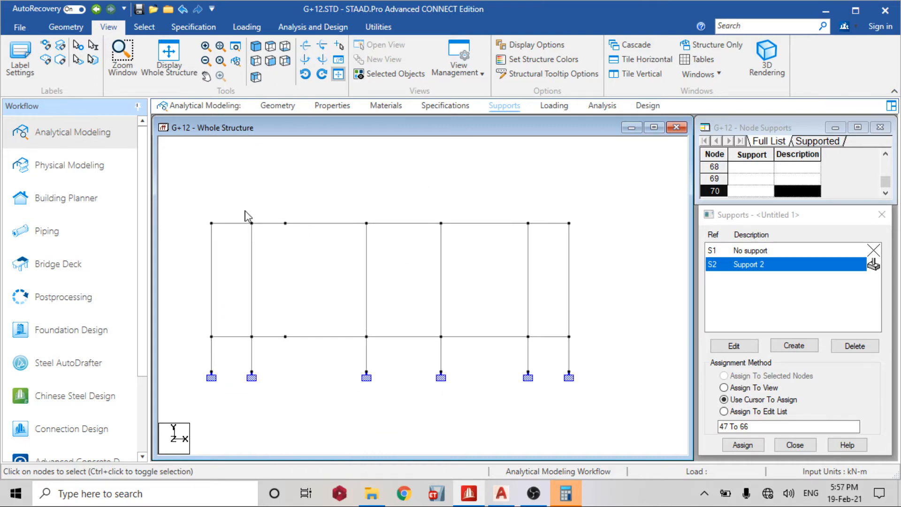
{"action": "mouse_move", "coordinate": [600, 216]}
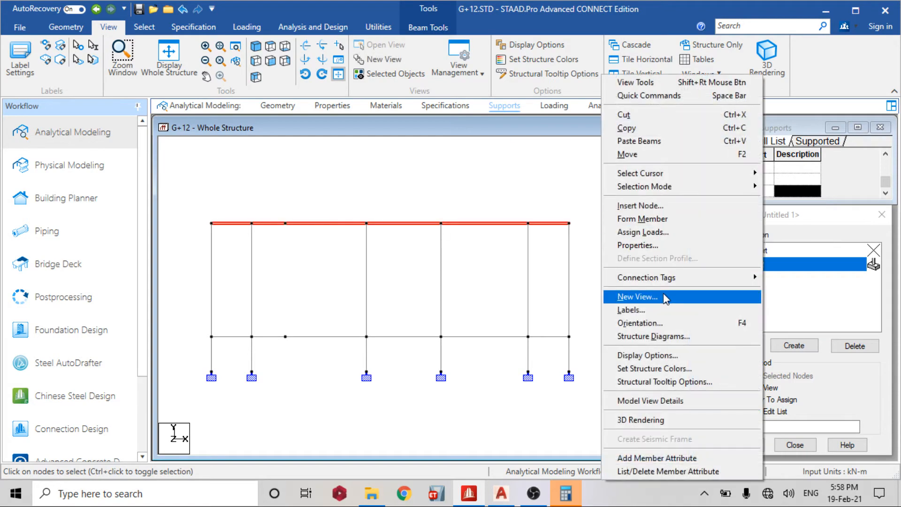
{"action": "left_click", "coordinate": [636, 296]}
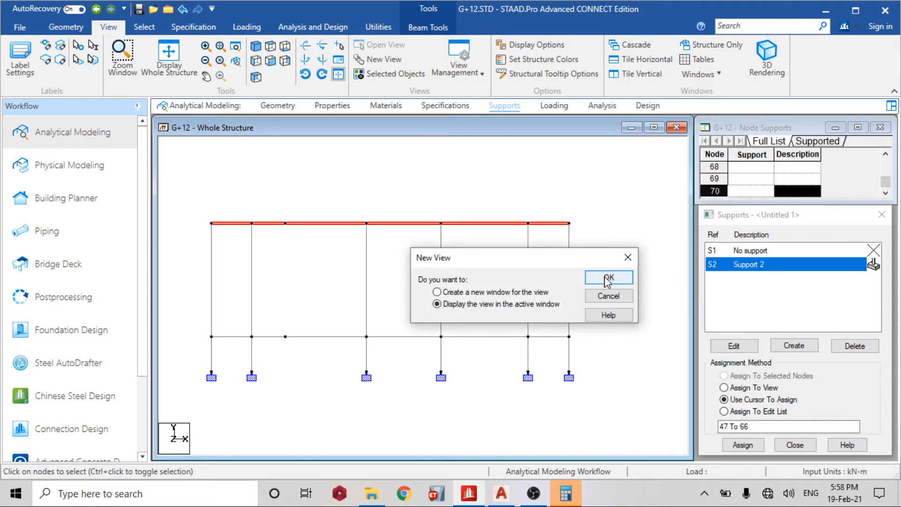
{"action": "left_click", "coordinate": [607, 278]}
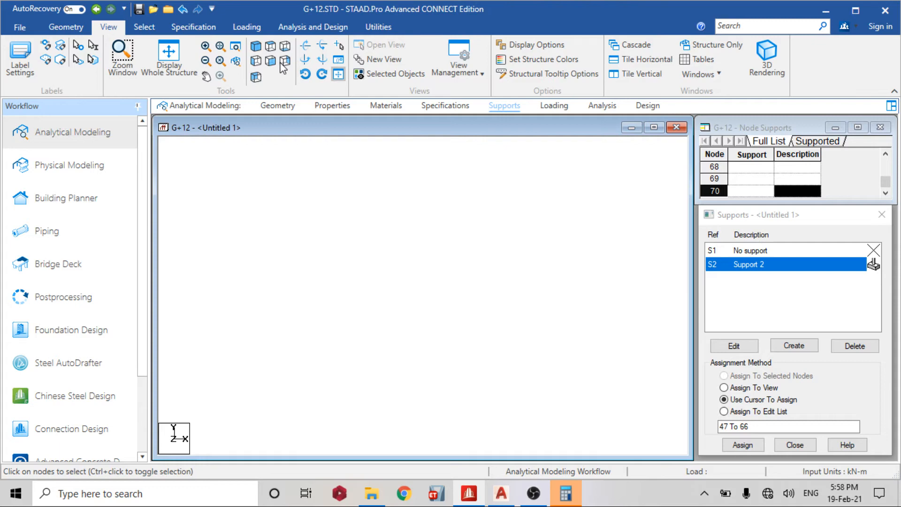
Step: View the isolated grid from the front, in isometric and then from directly above
{"action": "left_click", "coordinate": [256, 46]}
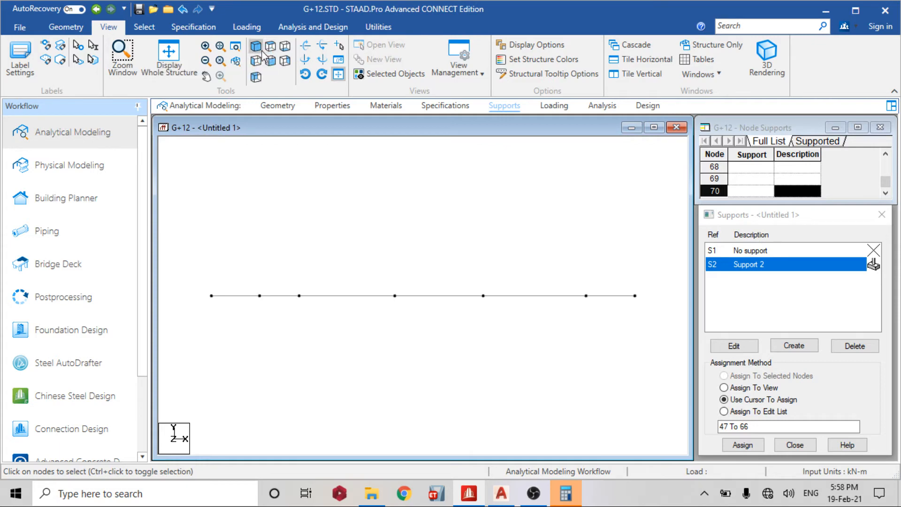
{"action": "left_click", "coordinate": [270, 47]}
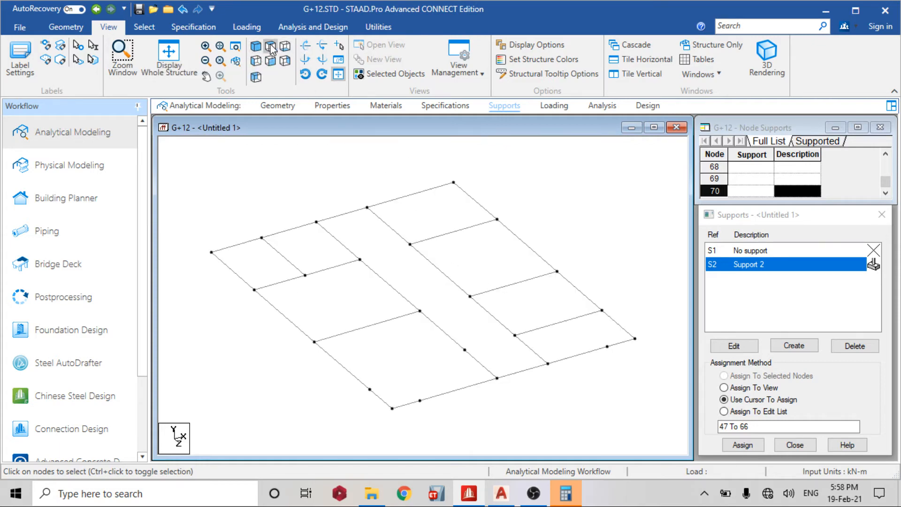
{"action": "left_click", "coordinate": [270, 47]}
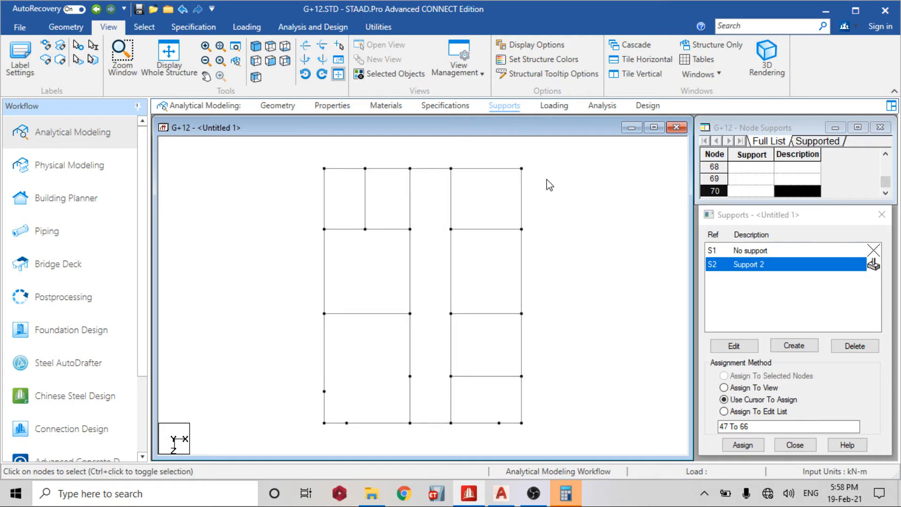
Step: Select the right-edge nodes and paste copies of them 1 m further out along X
{"action": "right_click", "coordinate": [546, 184]}
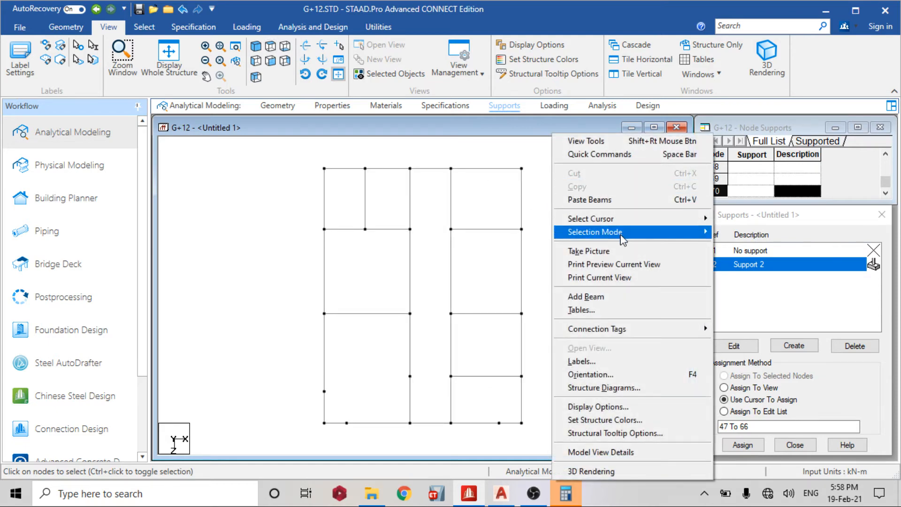
{"action": "left_click", "coordinate": [524, 174]}
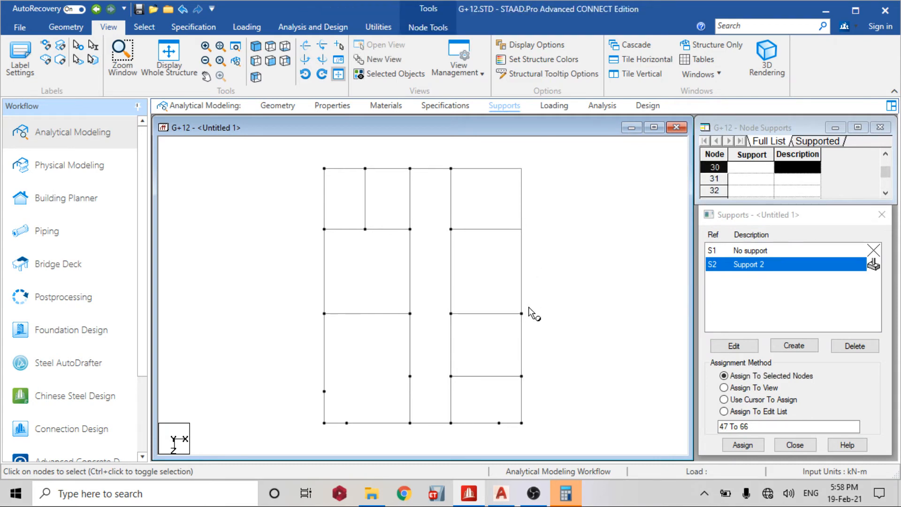
{"action": "left_click", "coordinate": [521, 314]}
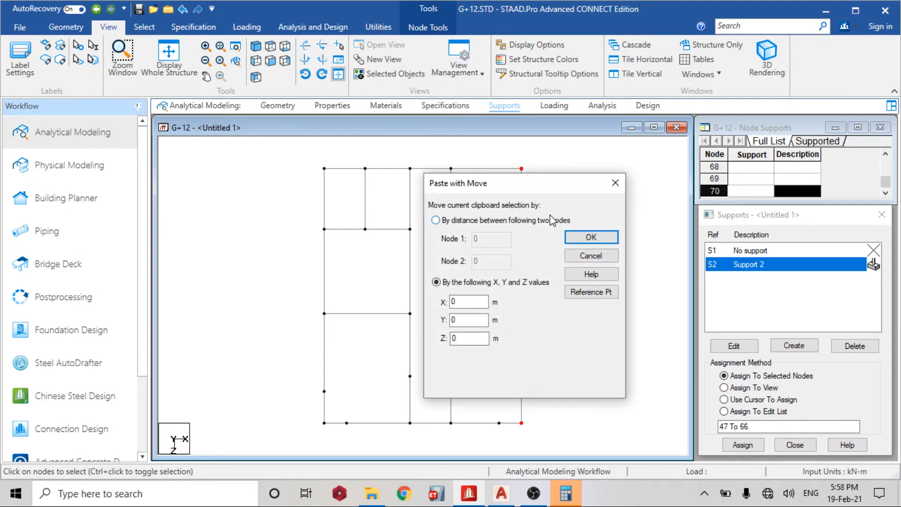
{"action": "type", "text": "1"}
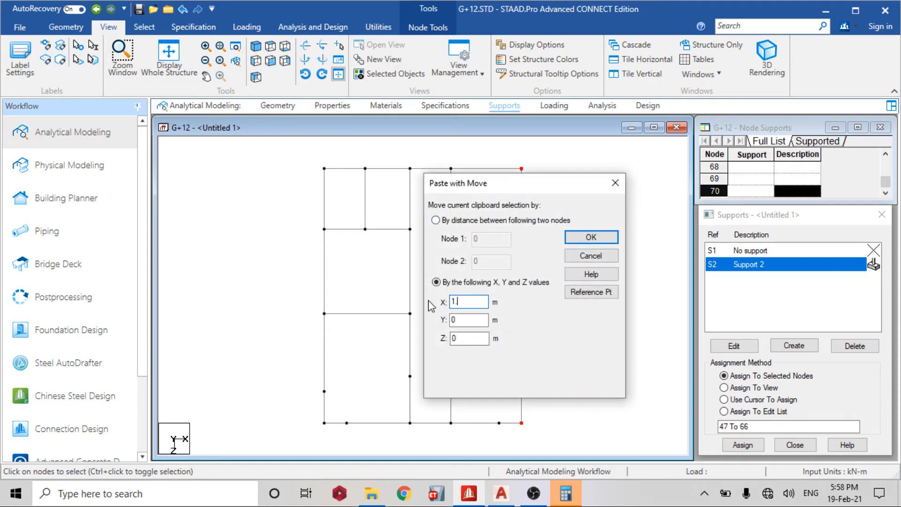
{"action": "left_click", "coordinate": [590, 237]}
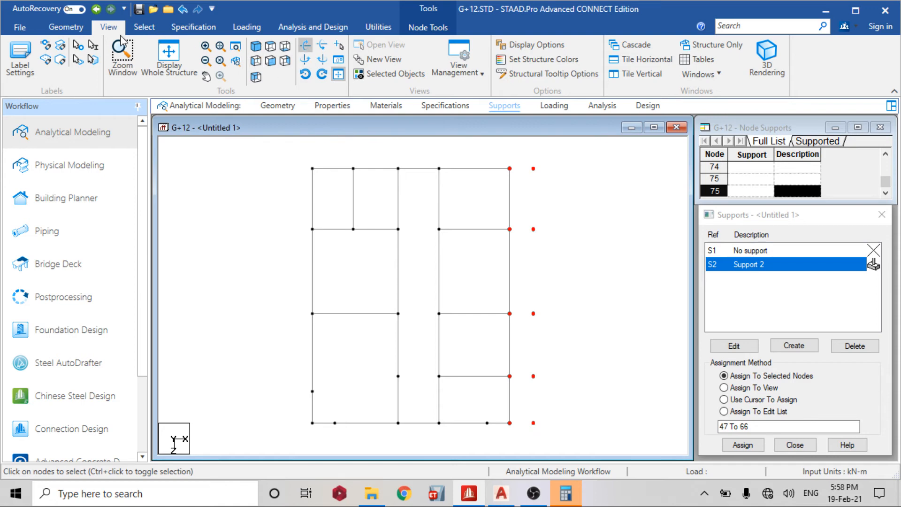
Step: Connect the new outer nodes back to the grid edge with beams along X
{"action": "left_click", "coordinate": [65, 27]}
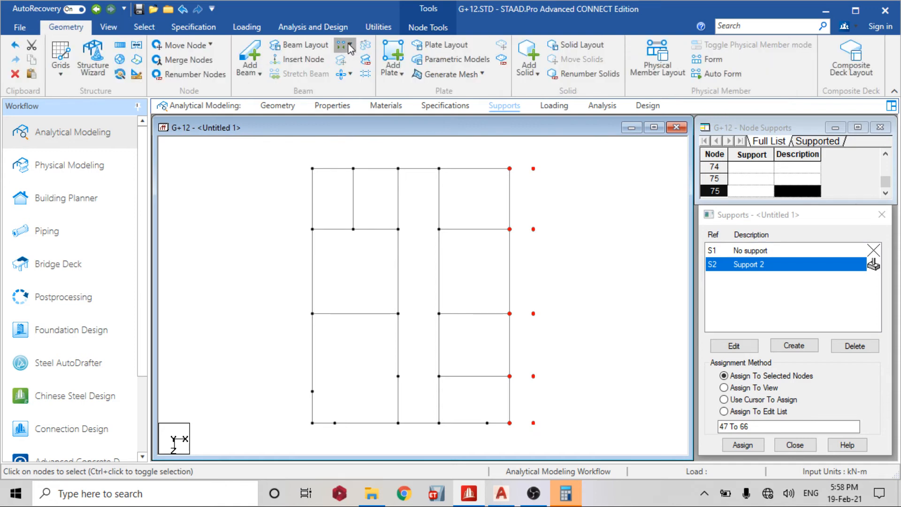
{"action": "left_click", "coordinate": [351, 46]}
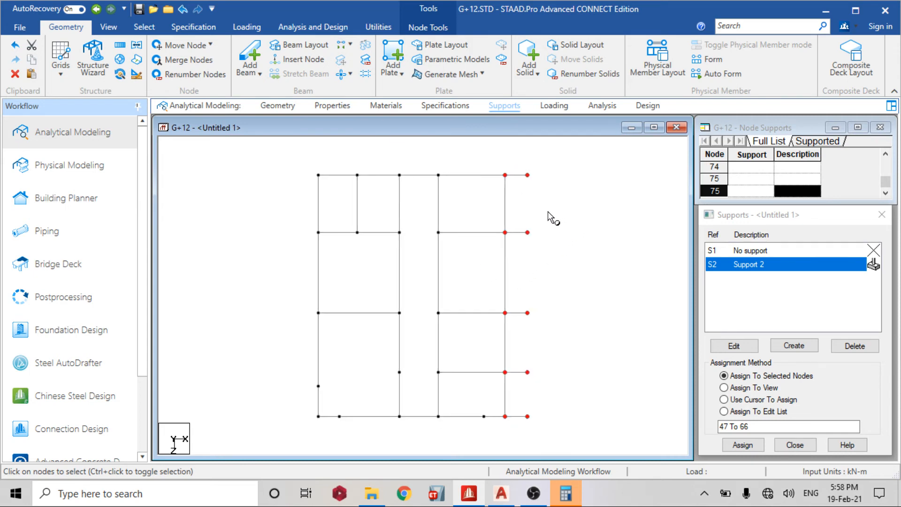
{"action": "mouse_move", "coordinate": [537, 215]}
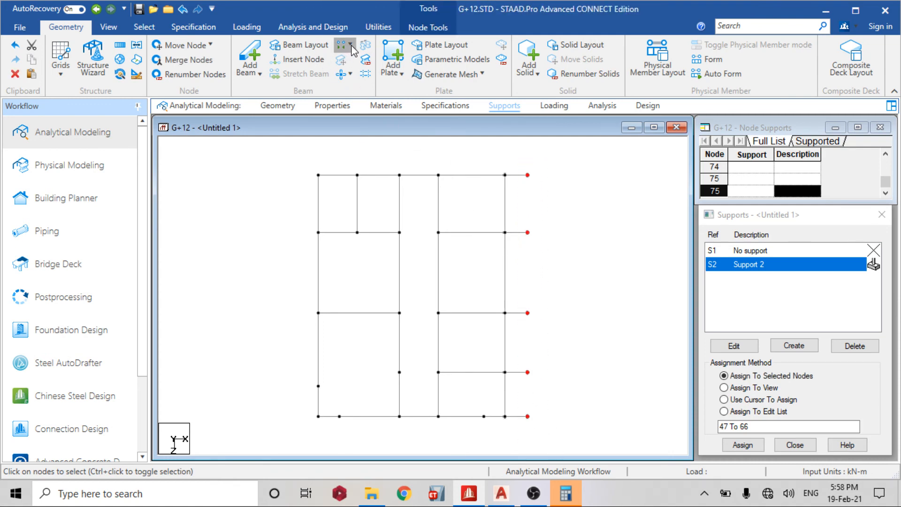
Step: Connect the new nodes with four beams along the Z axis and acknowledge the notice
{"action": "left_click", "coordinate": [350, 45]}
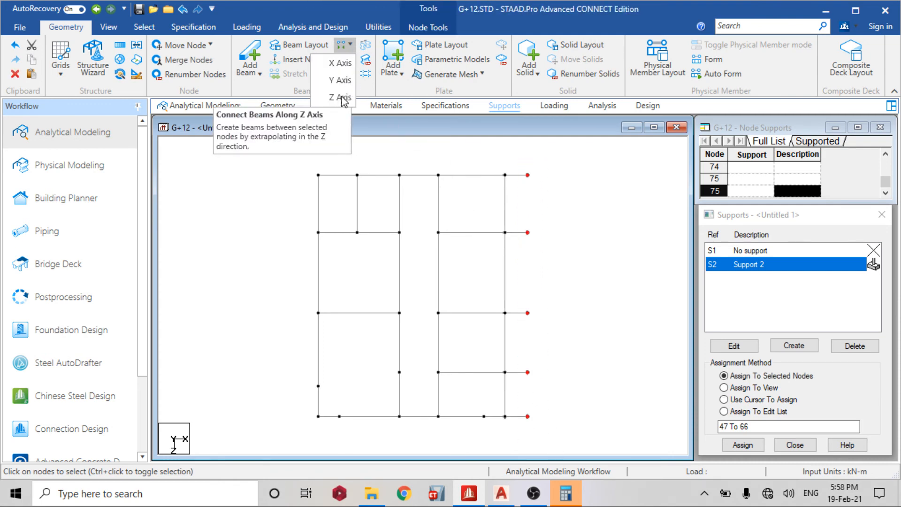
{"action": "left_click", "coordinate": [339, 97]}
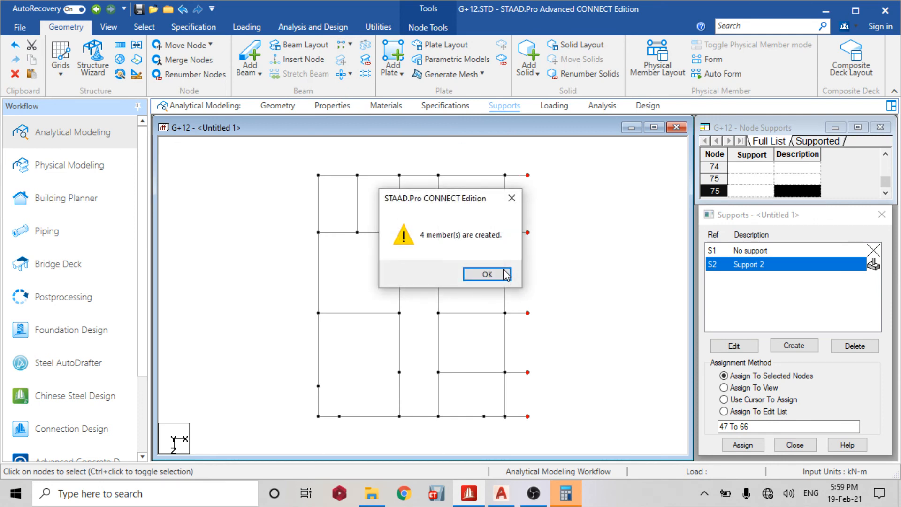
{"action": "left_click", "coordinate": [486, 275]}
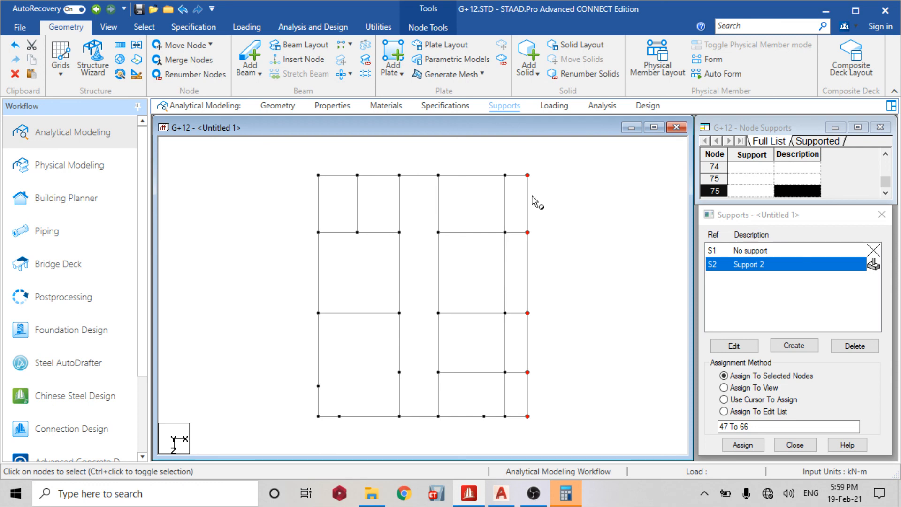
{"action": "mouse_move", "coordinate": [570, 153]}
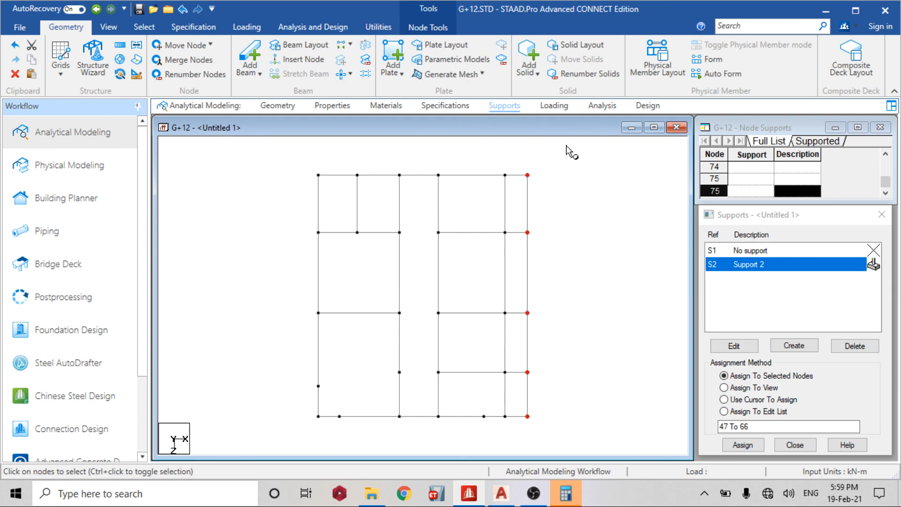